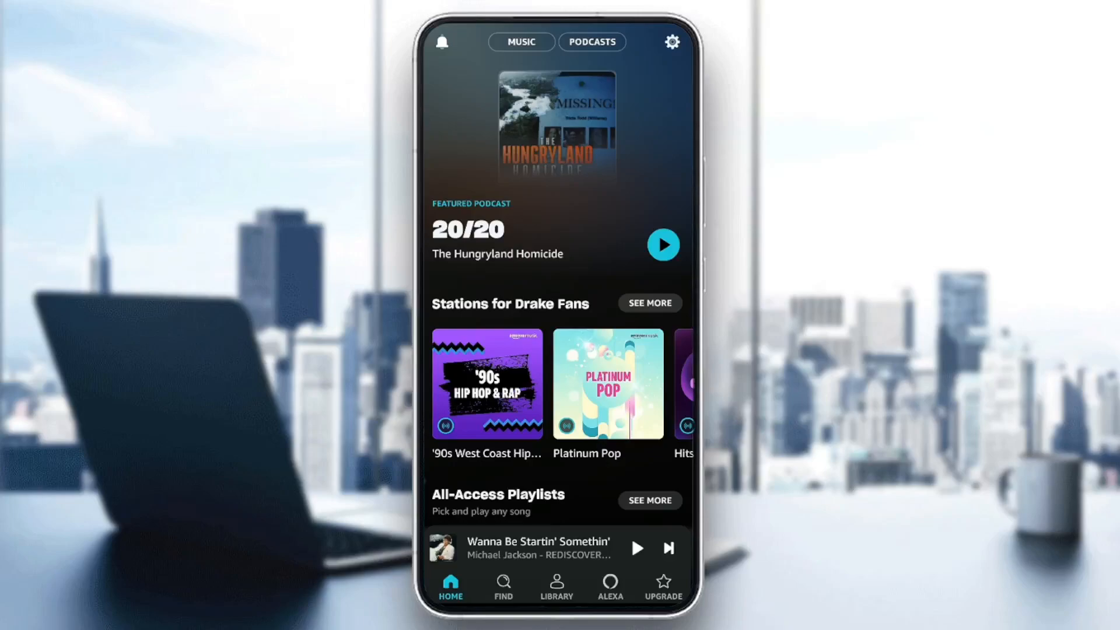
# Browse the Find categories, then open My Library listing the saved playlists.
pyautogui.click(608, 586)
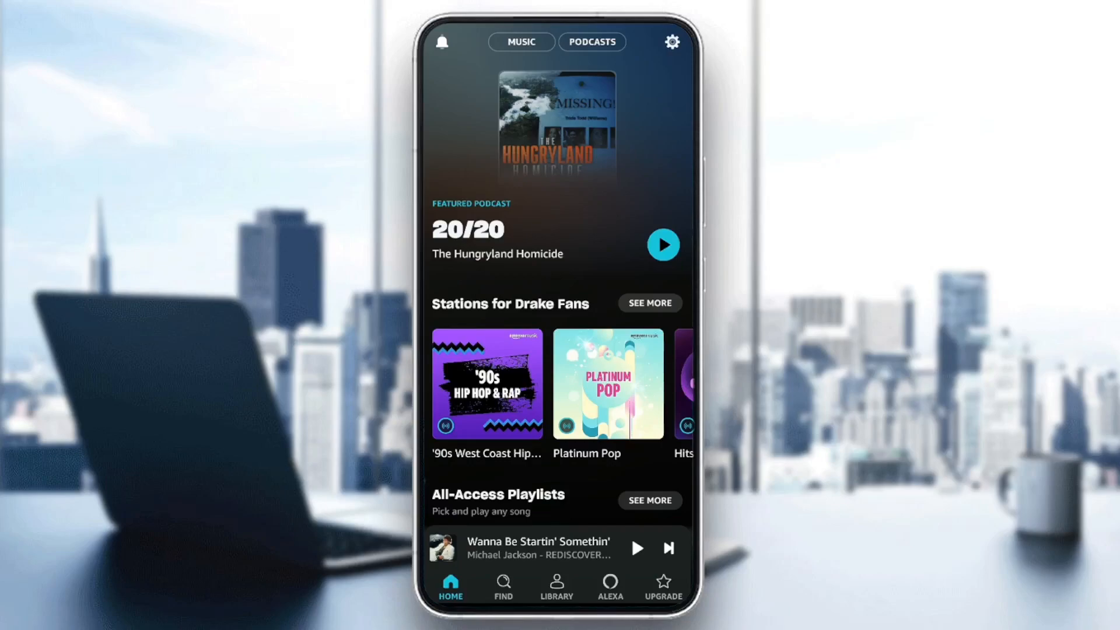
pyautogui.click(503, 586)
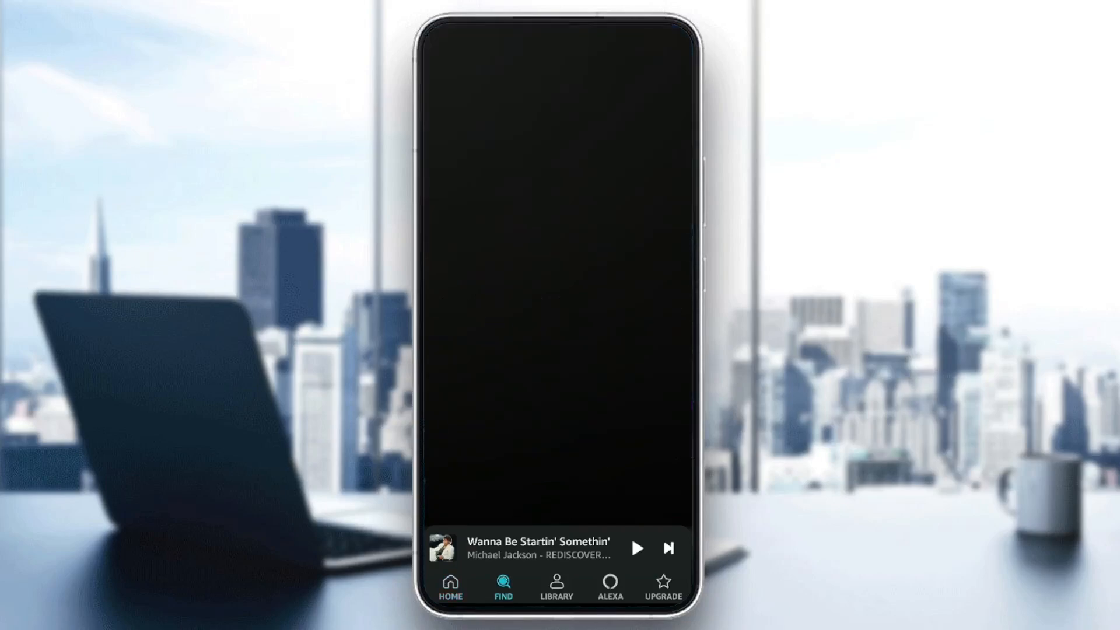
pyautogui.click(503, 585)
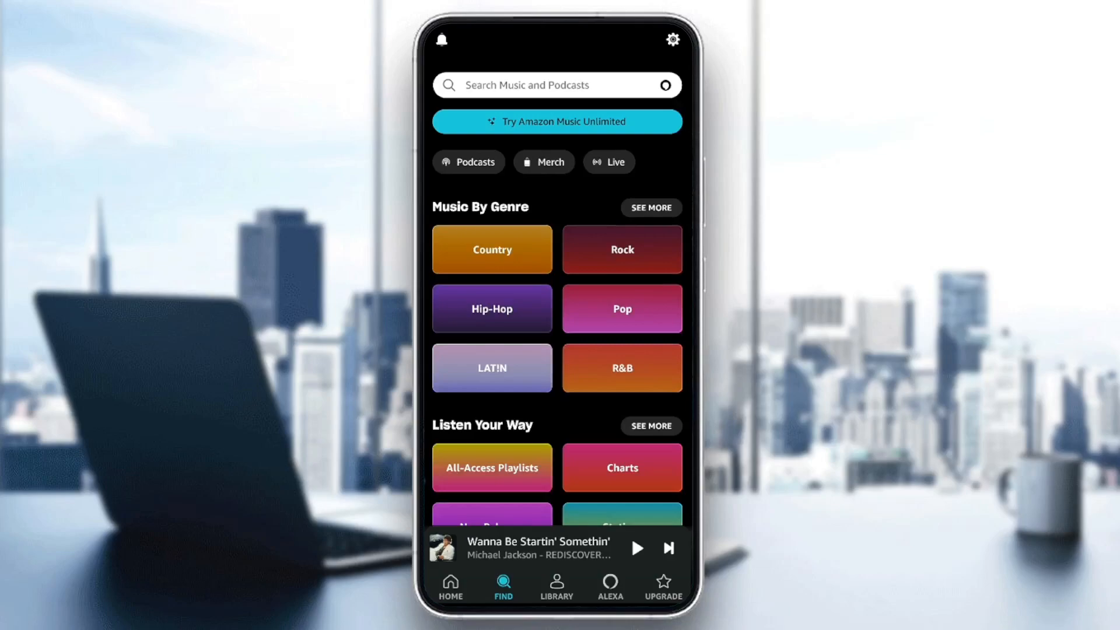
pyautogui.click(557, 86)
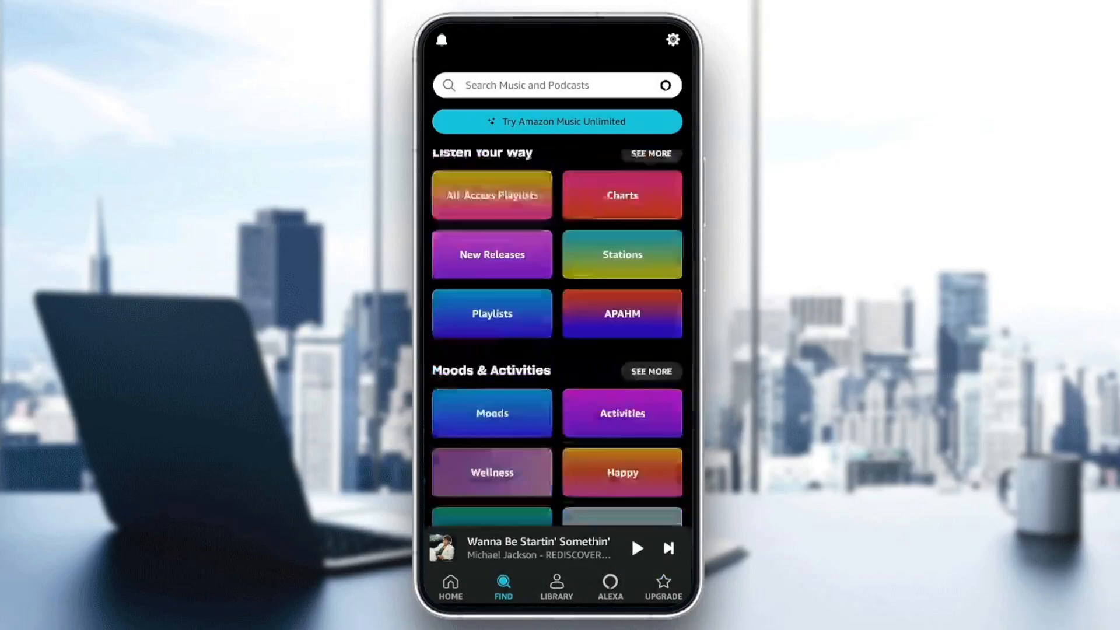
pyautogui.click(556, 586)
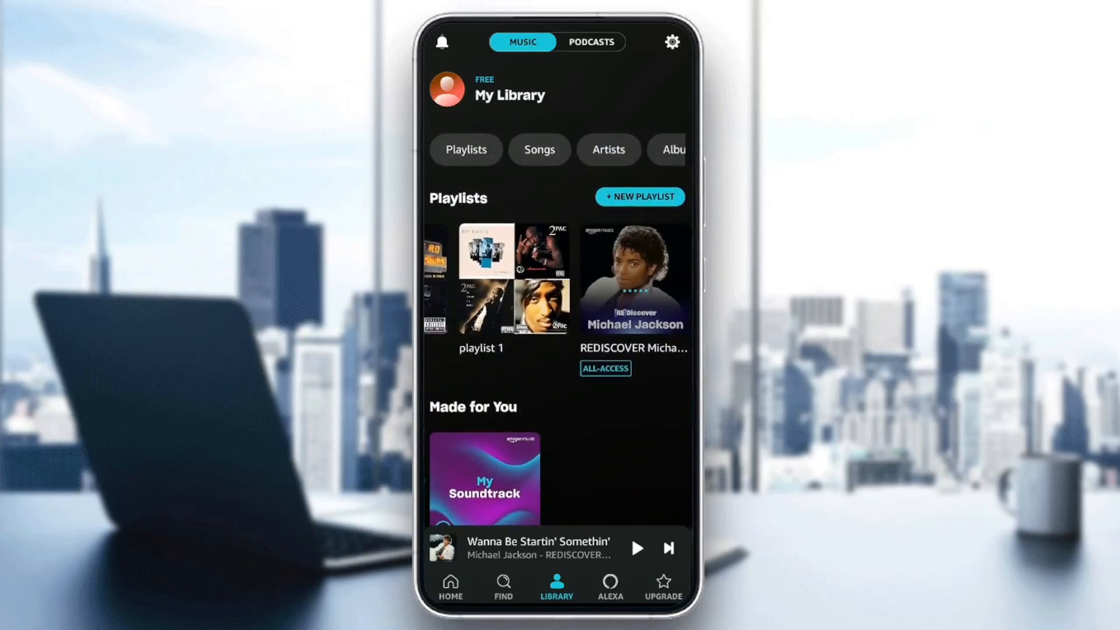
# Scroll through the Library playlists and start a new playlist with + New Playlist.
pyautogui.scroll(-3)
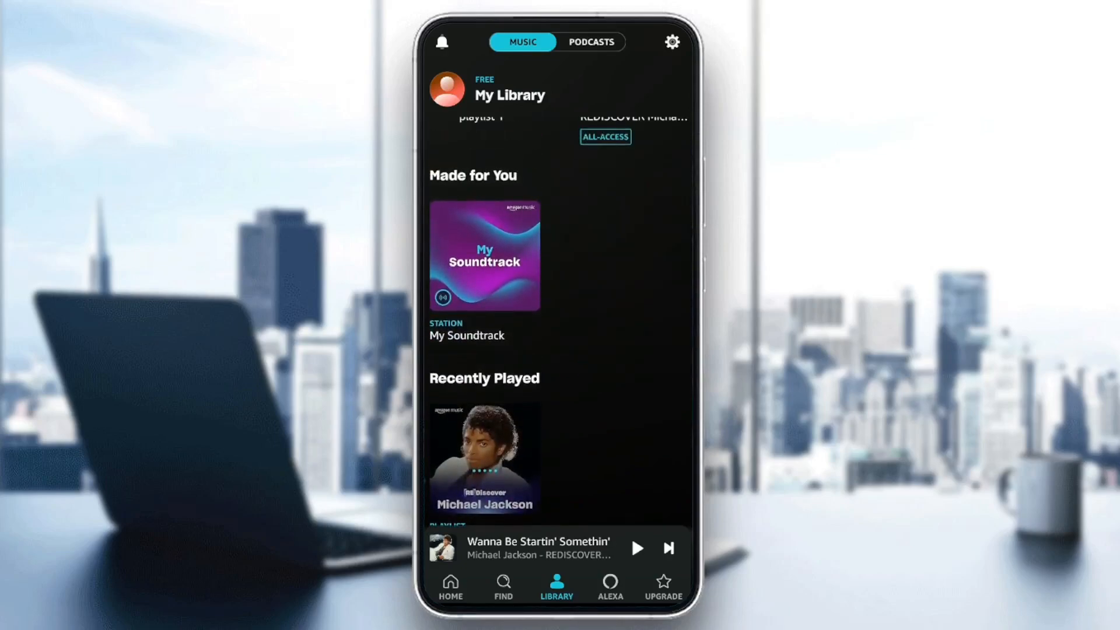
pyautogui.scroll(-3)
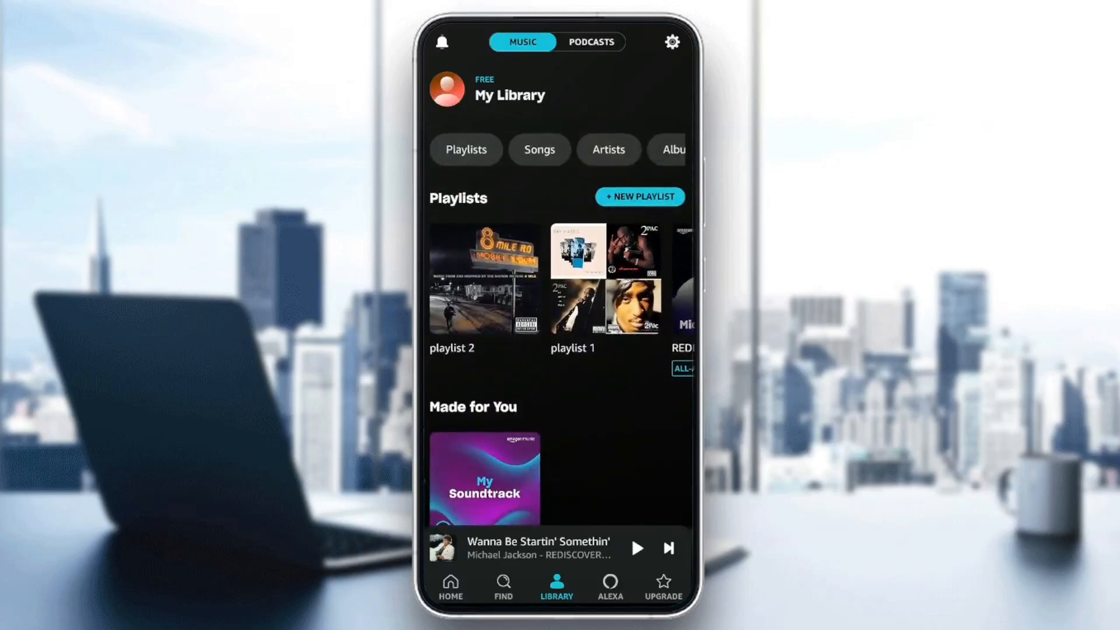
pyautogui.scroll(3)
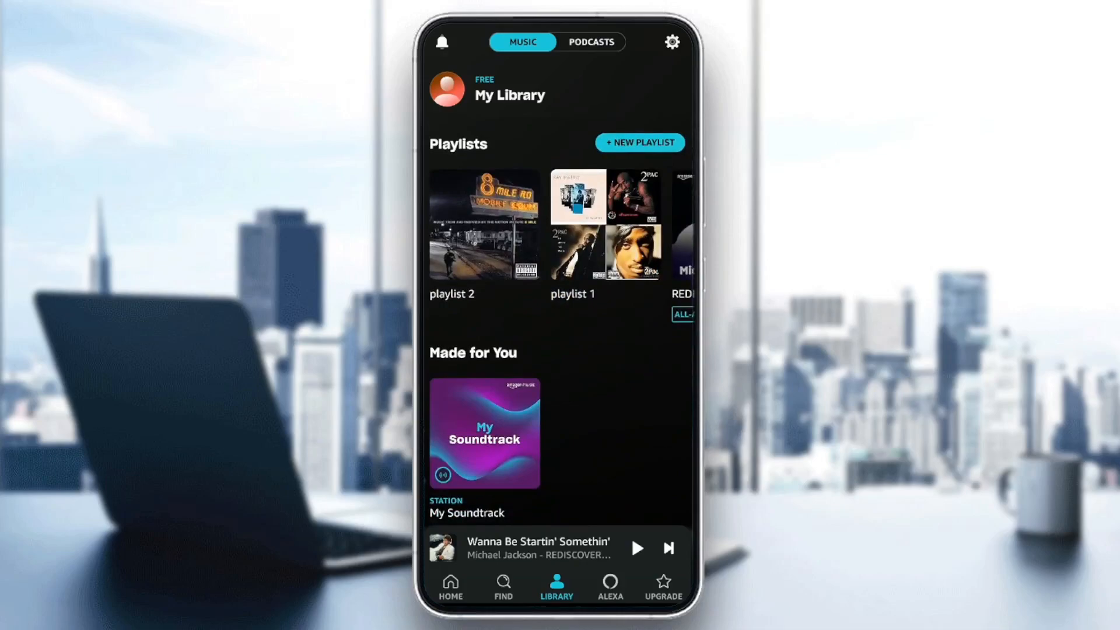
pyautogui.click(639, 143)
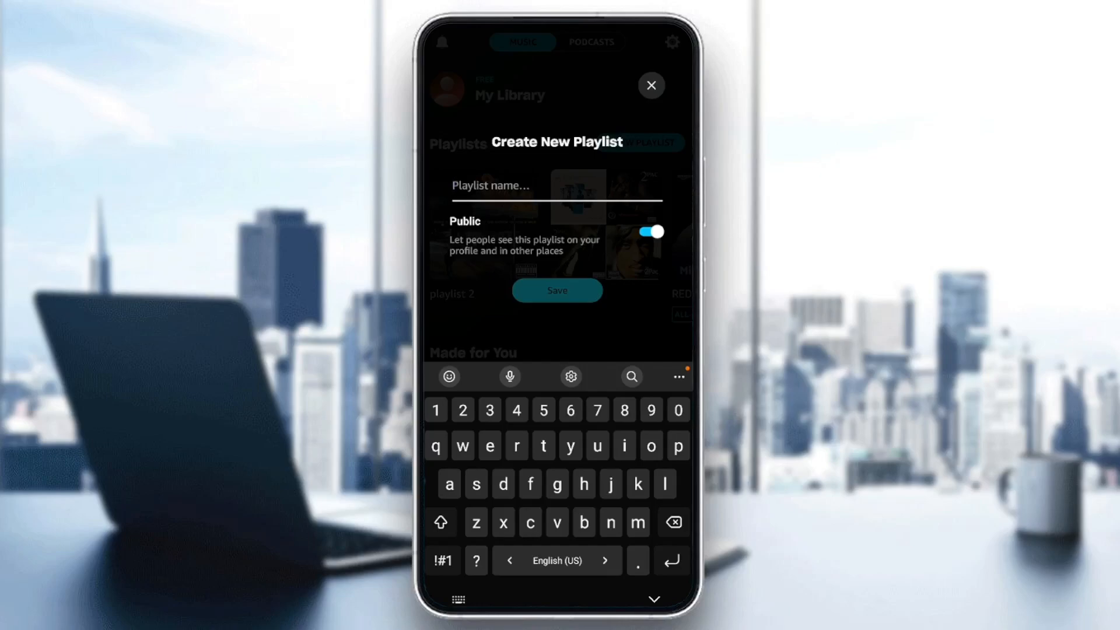
# Enter the name 'playlist 3', switch Public sharing off, and save.
pyautogui.click(489, 193)
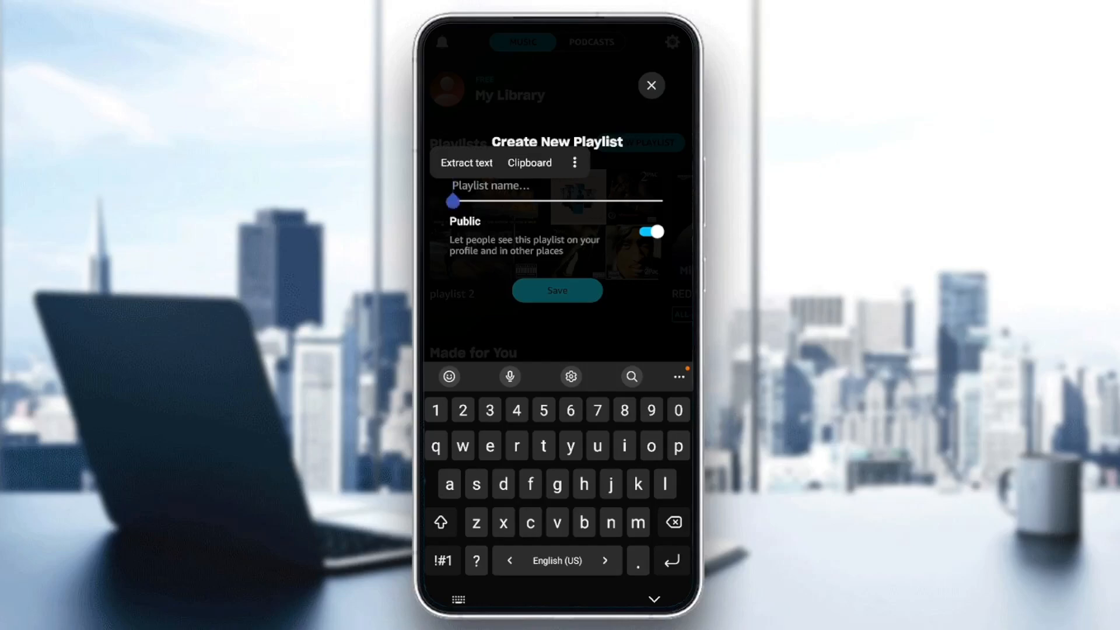
pyautogui.write('playlist 3')
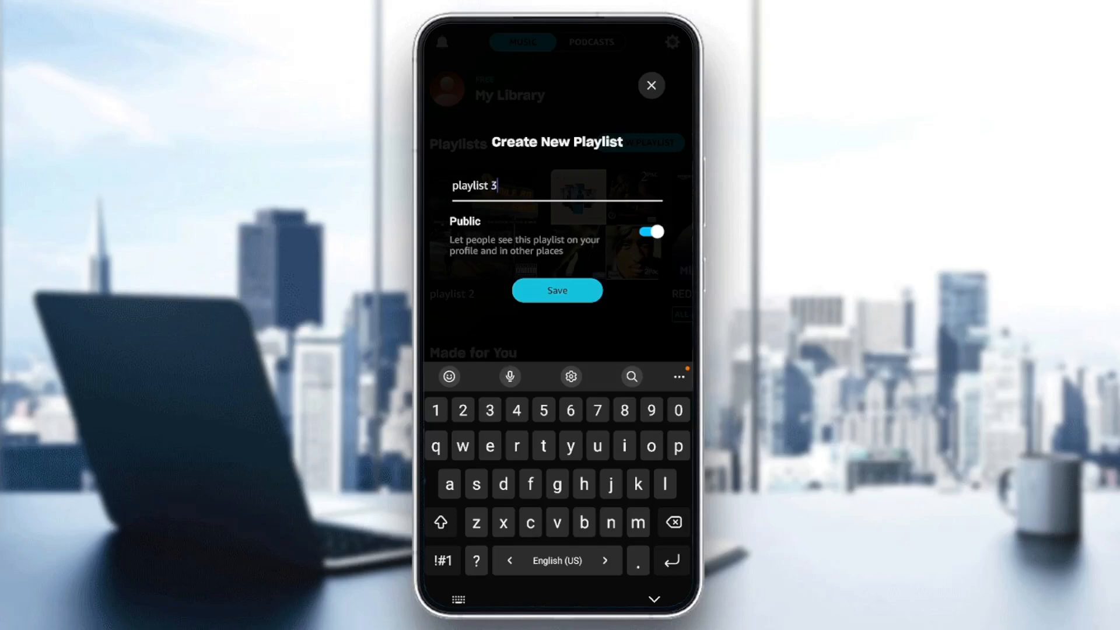
pyautogui.click(648, 232)
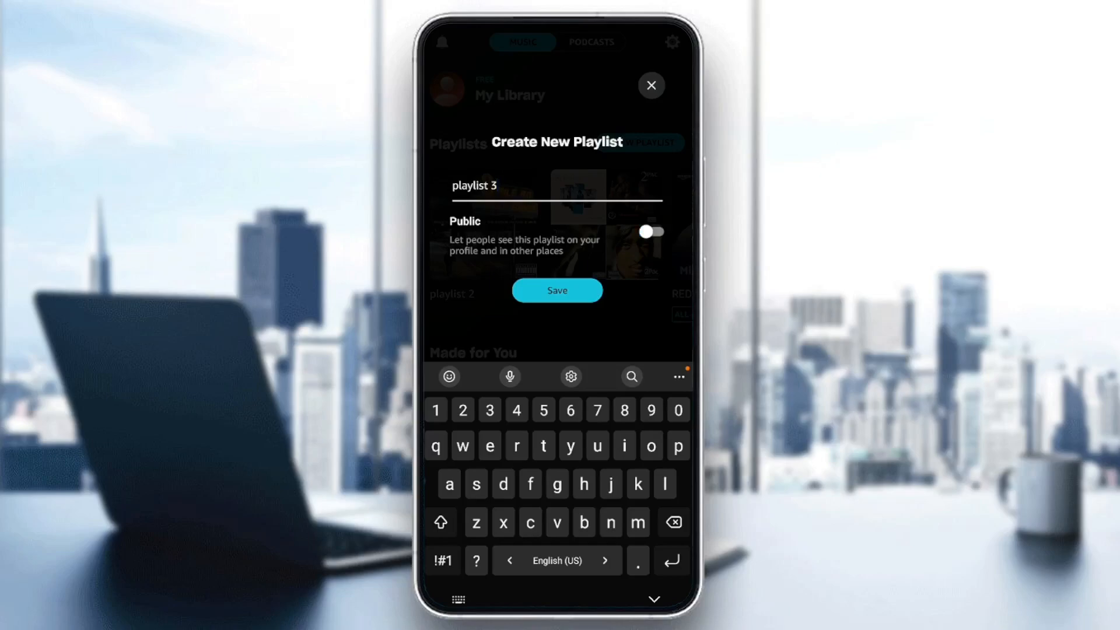
pyautogui.click(650, 85)
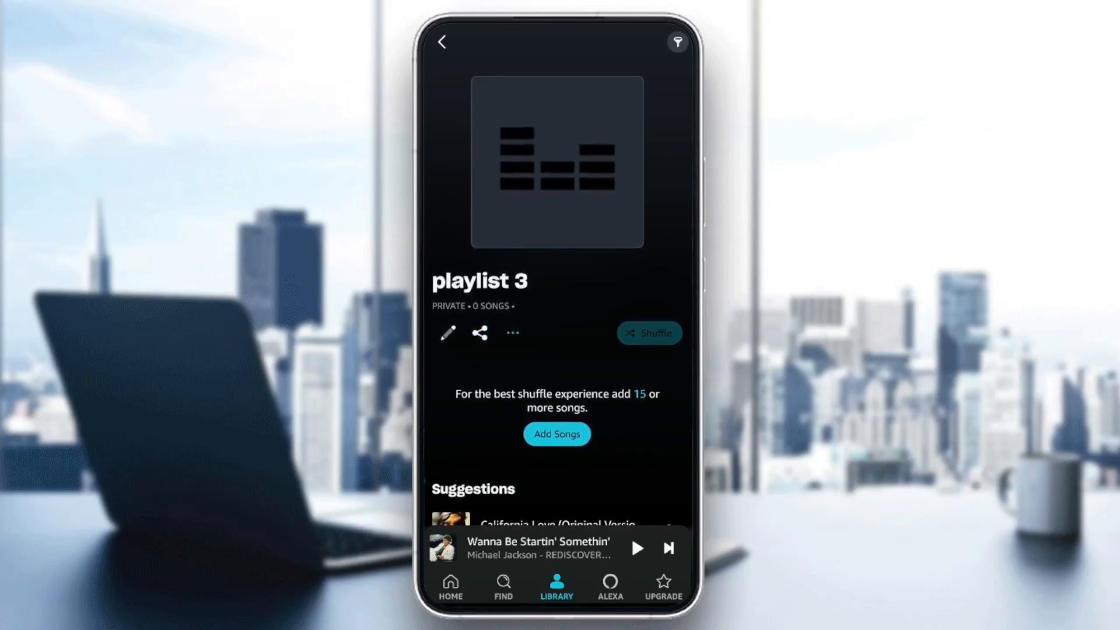
# Choose Add Songs on the empty 'playlist 3' page.
pyautogui.click(512, 332)
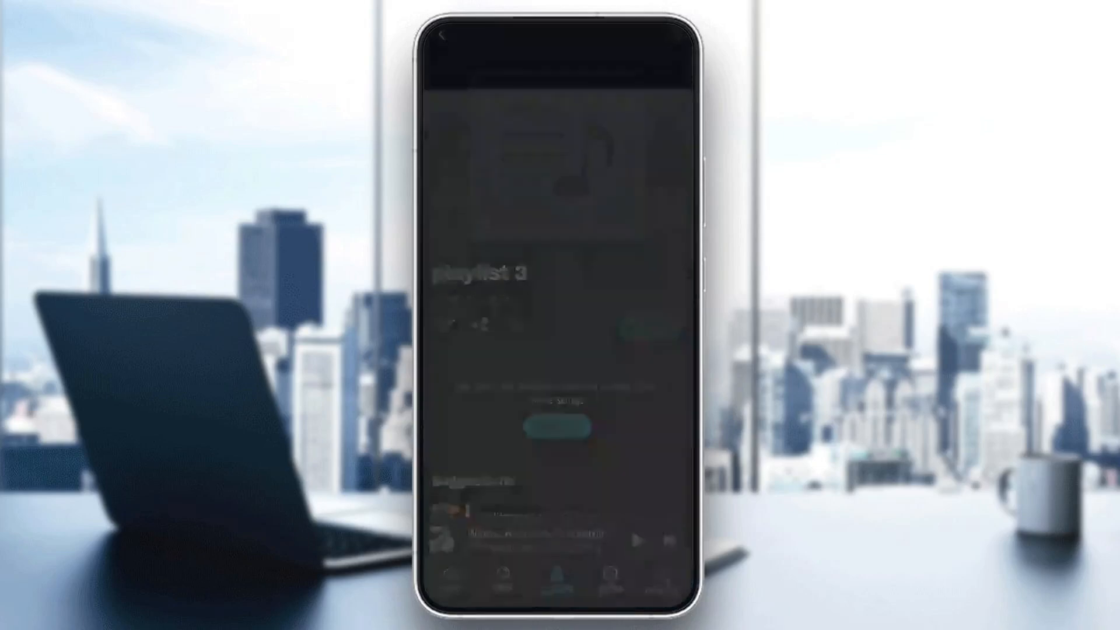
# Search 'Drake' and add songs such as Family Matters, Push Ups and God's Plan.
pyautogui.click(559, 426)
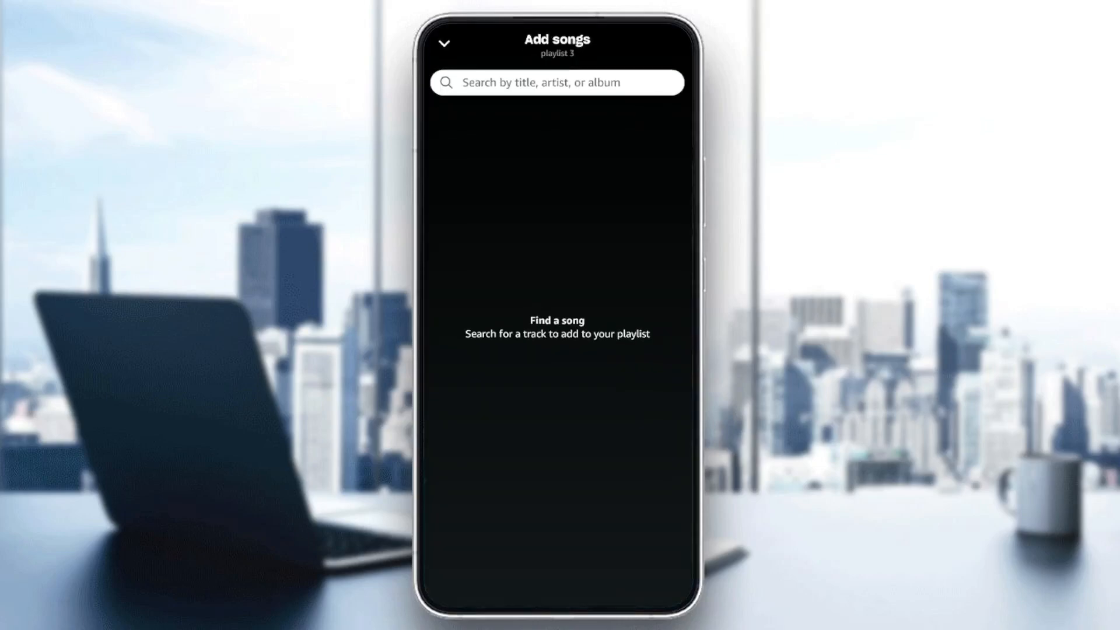
pyautogui.click(557, 82)
pyautogui.write('Drake')
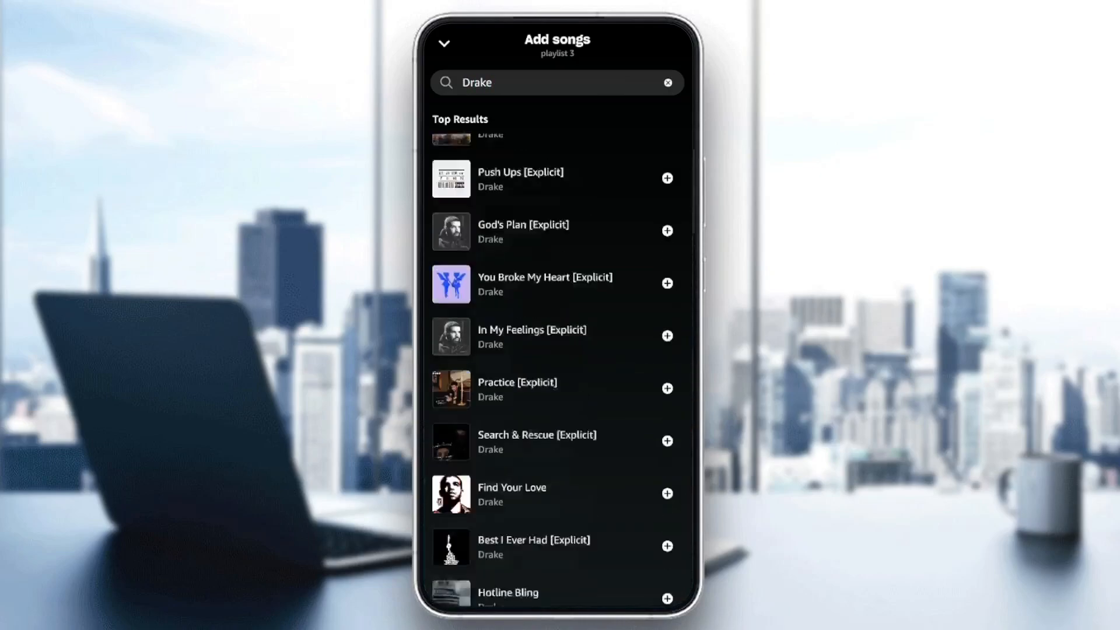
pyautogui.click(666, 160)
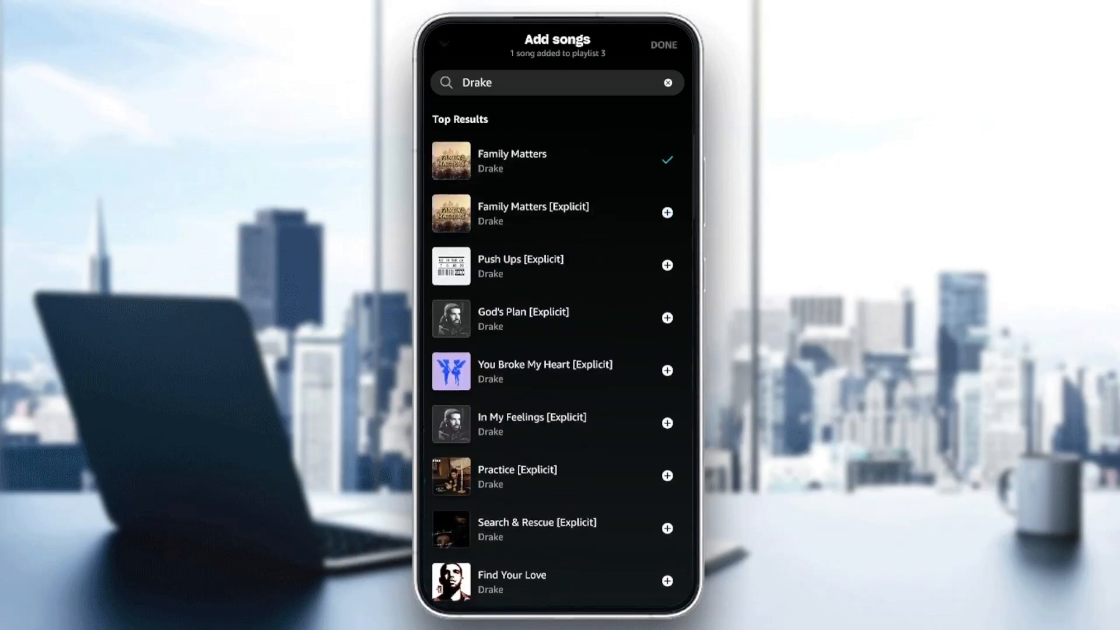
pyautogui.click(666, 265)
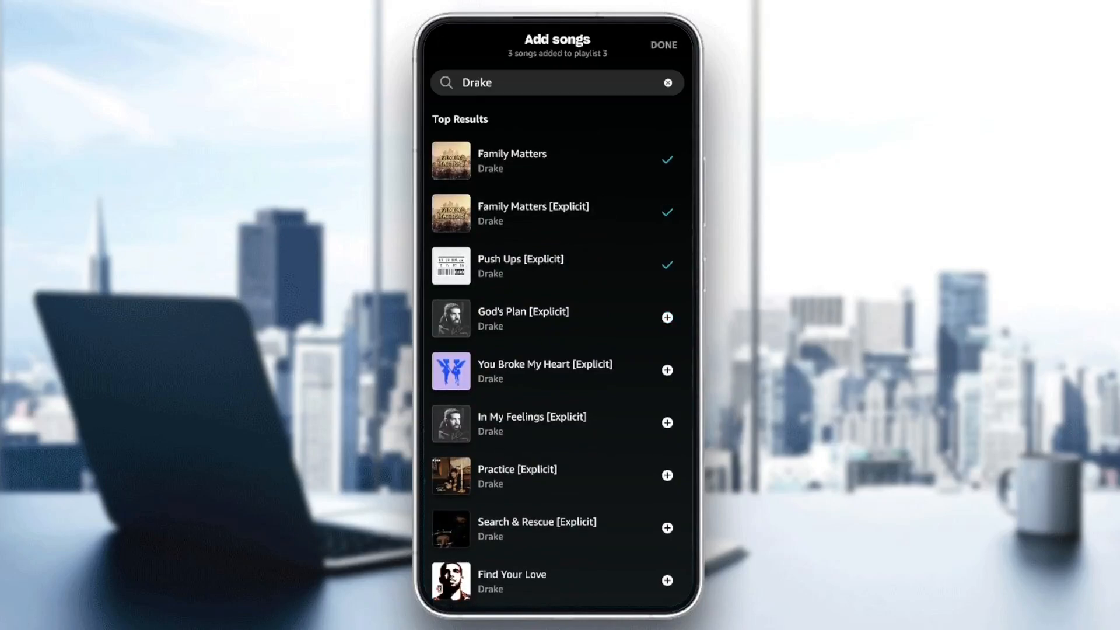
pyautogui.click(667, 370)
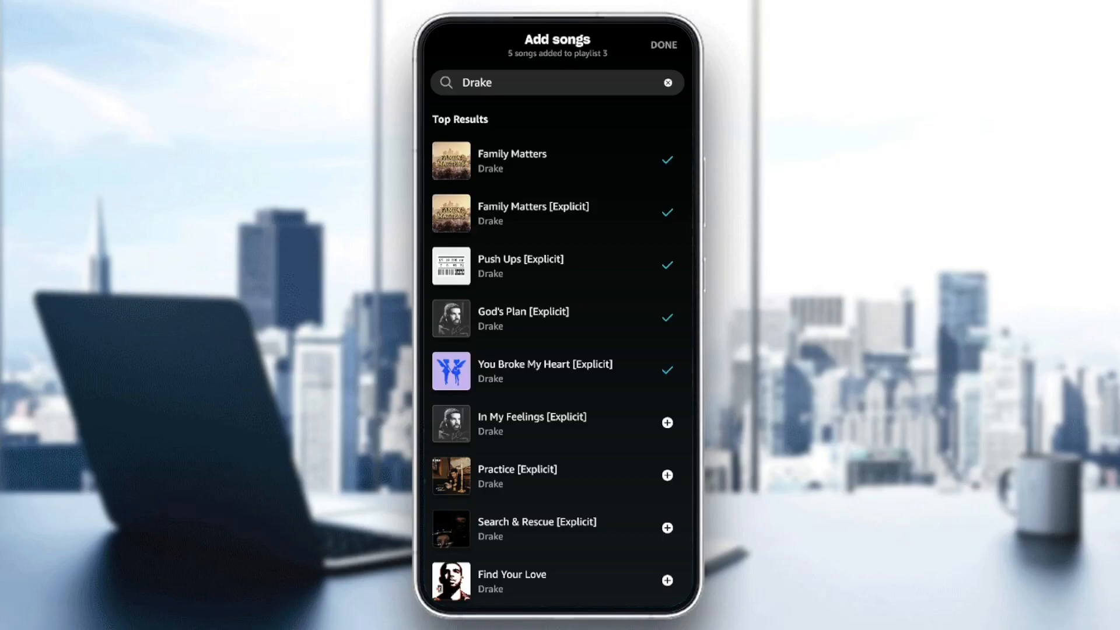
pyautogui.click(663, 44)
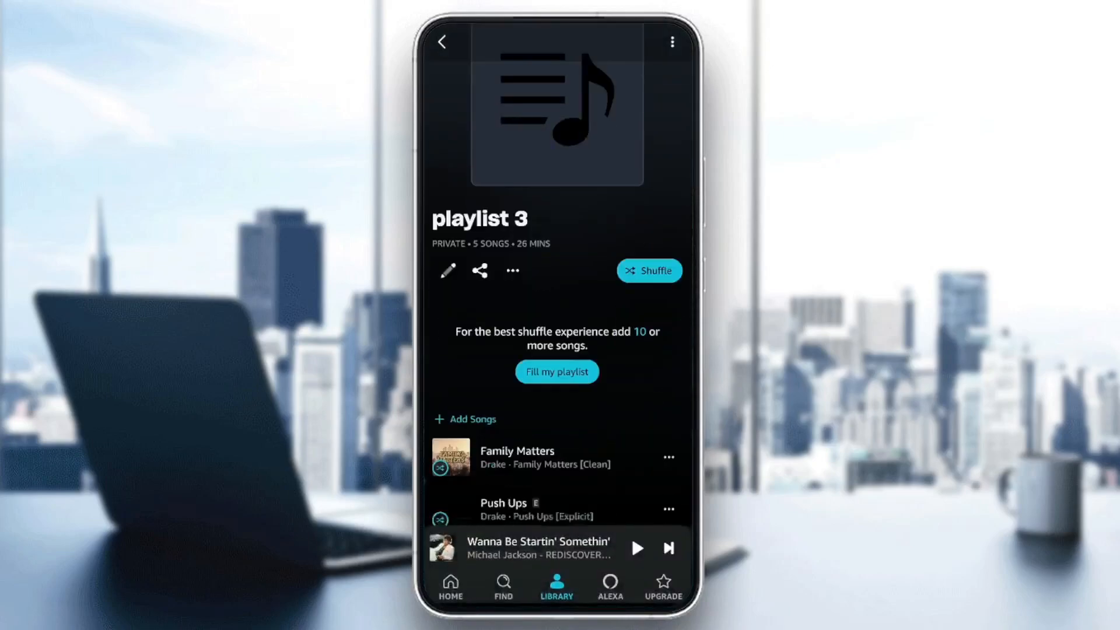
pyautogui.scroll(-3)
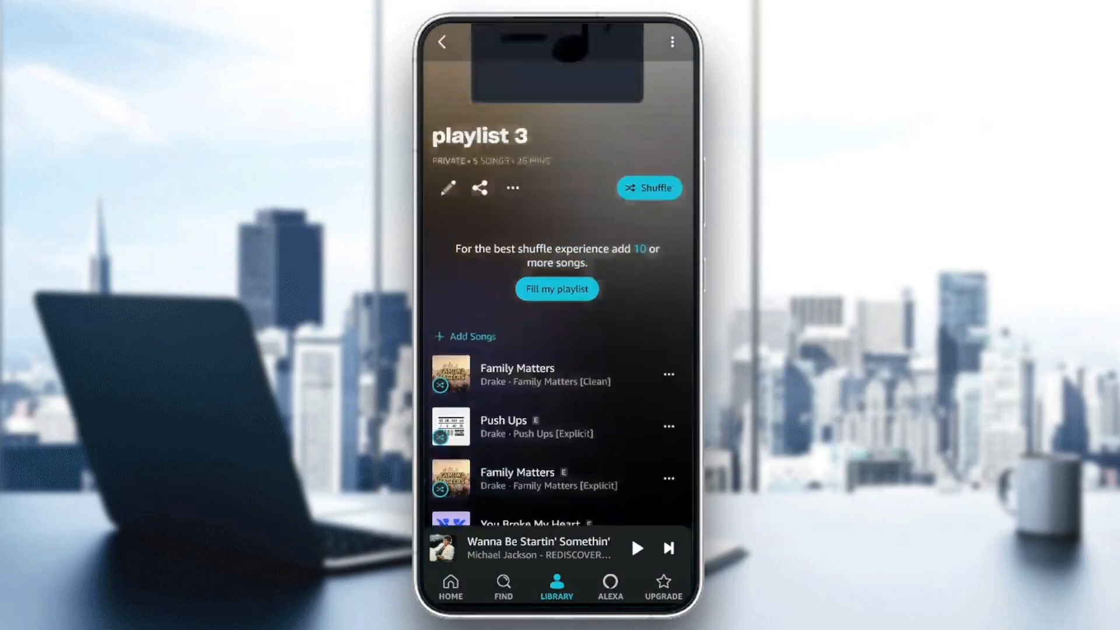
pyautogui.scroll(-3)
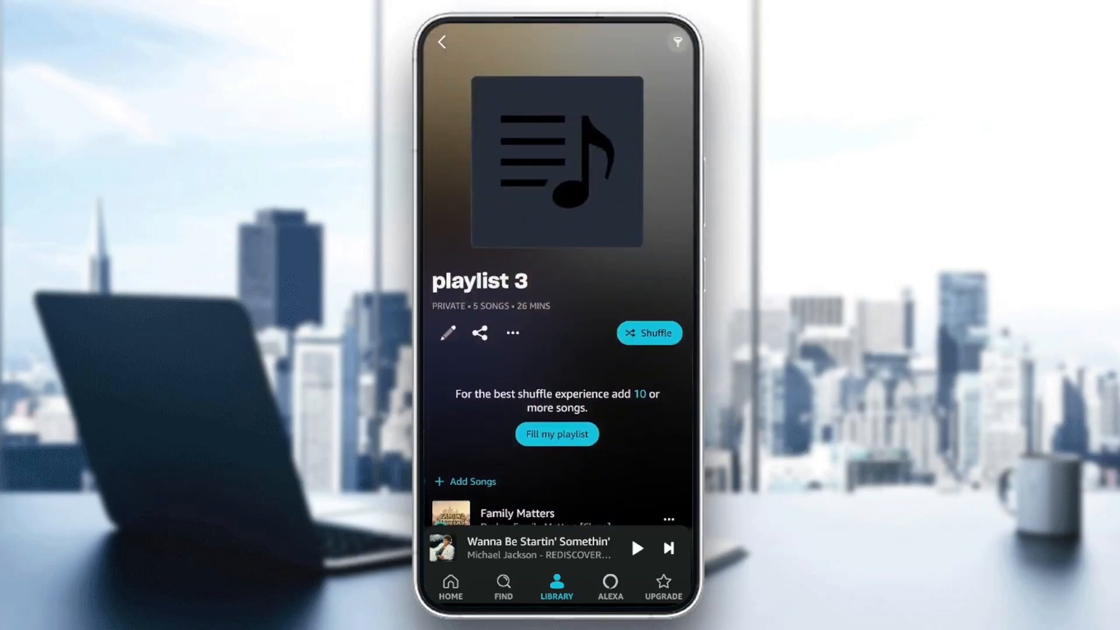